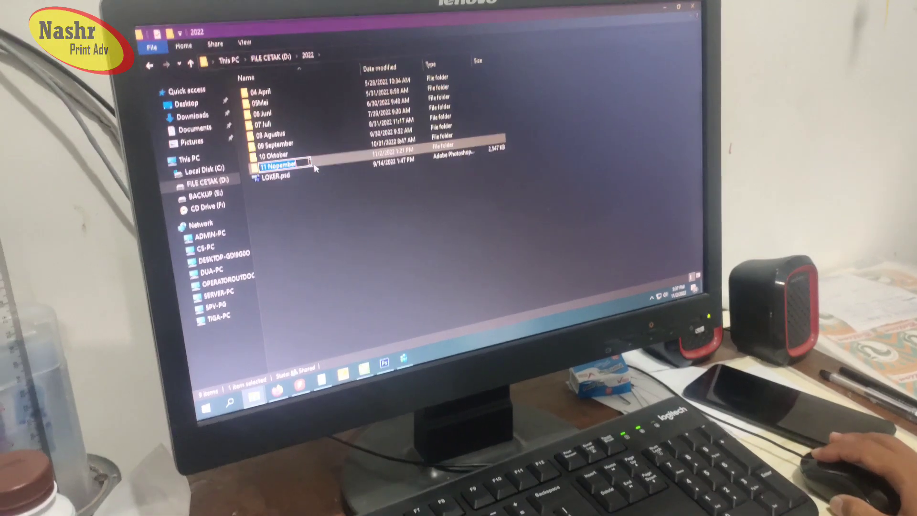
Browse into 11 Nopember › 02 › NASHR BARATT and select the QR sticker JPG
double_click(278, 164)
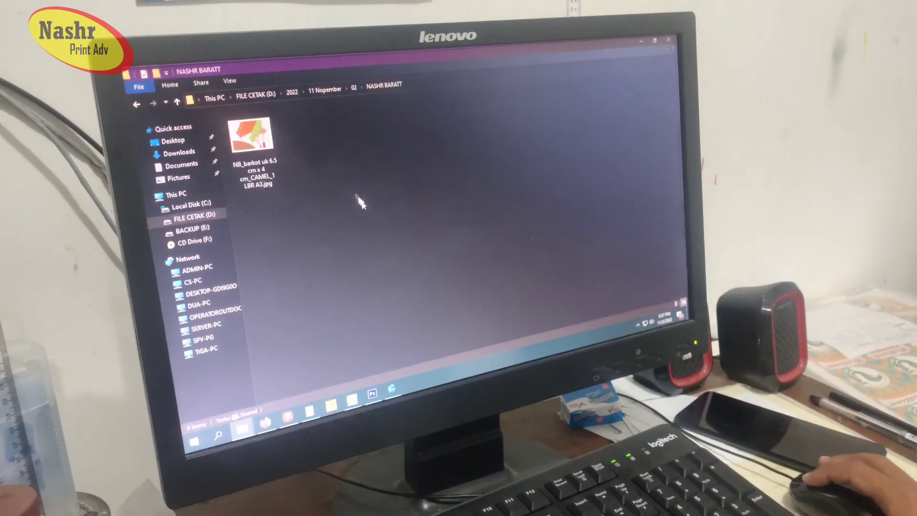
left_click(252, 132)
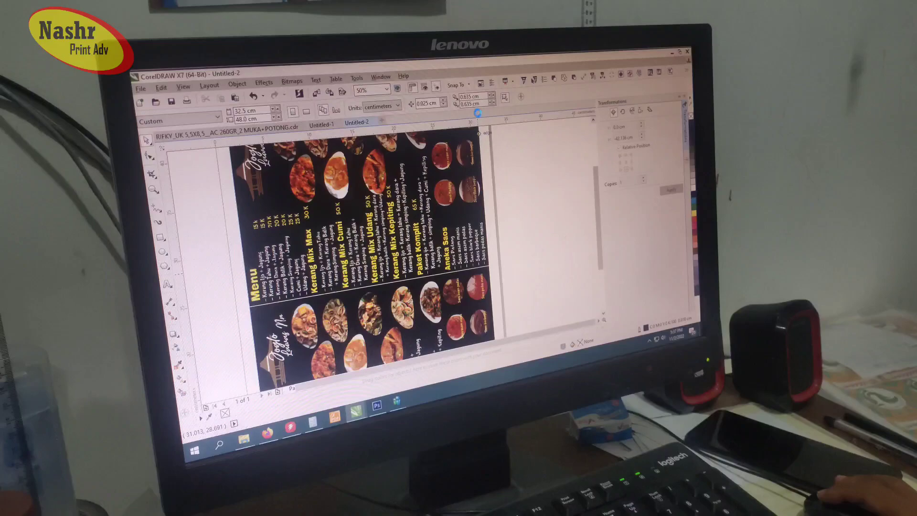
Open the NB_barkot SCAN ME sticker design and rotate the sticker 90 degrees
left_click(409, 115)
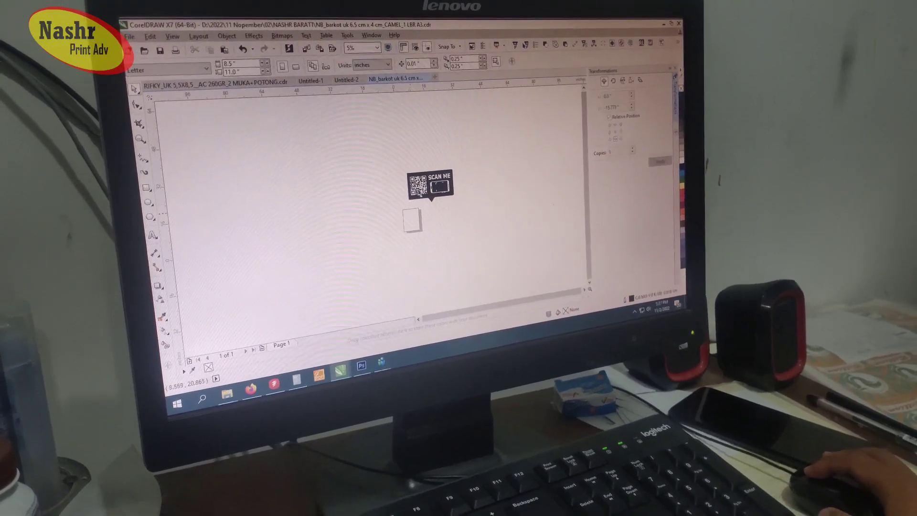
left_click(386, 63)
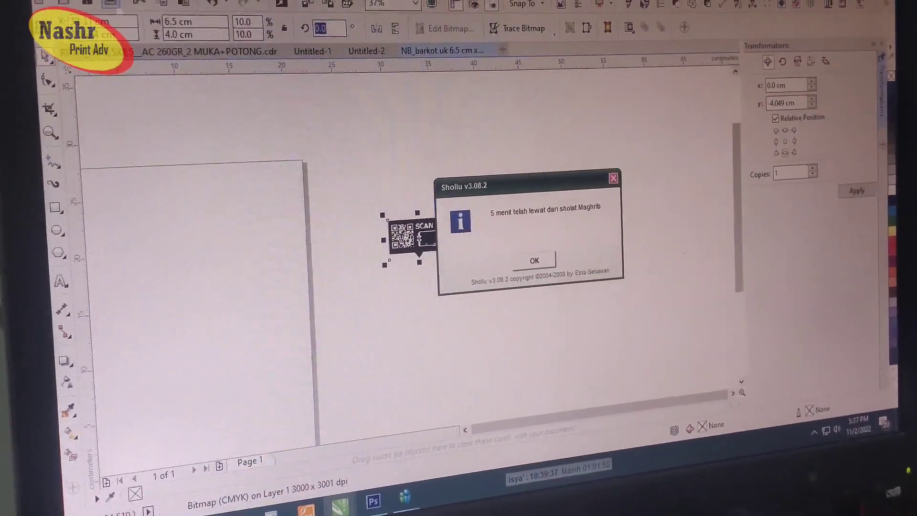
left_click(534, 259)
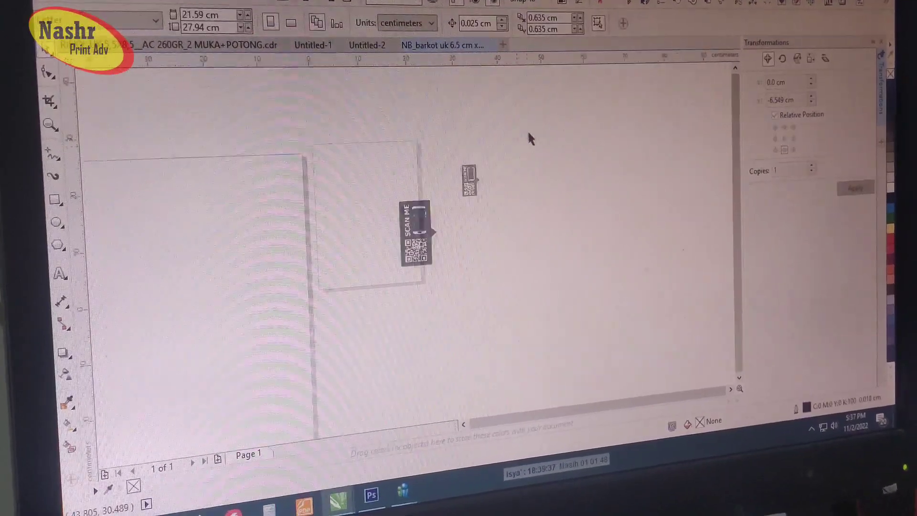
left_click(362, 46)
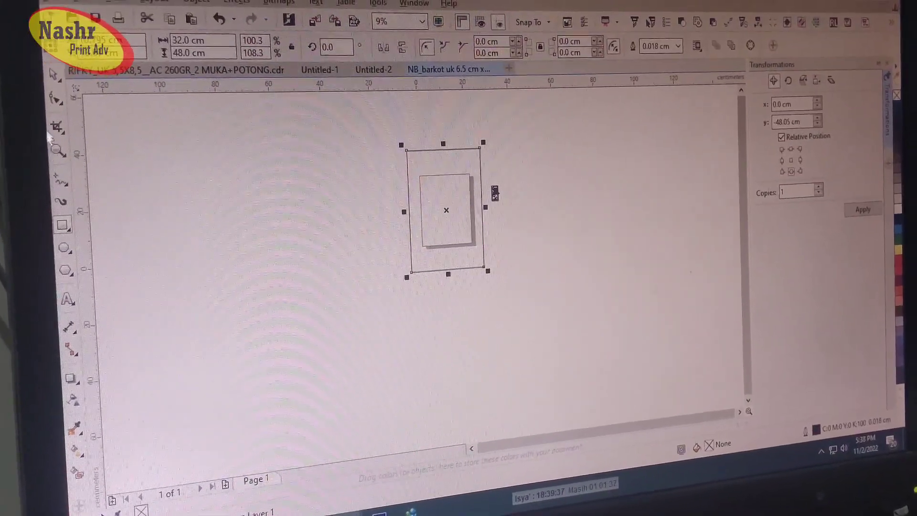
Make the page 32 × 48 cm and place the sticker in its bottom-right corner
left_click(335, 42)
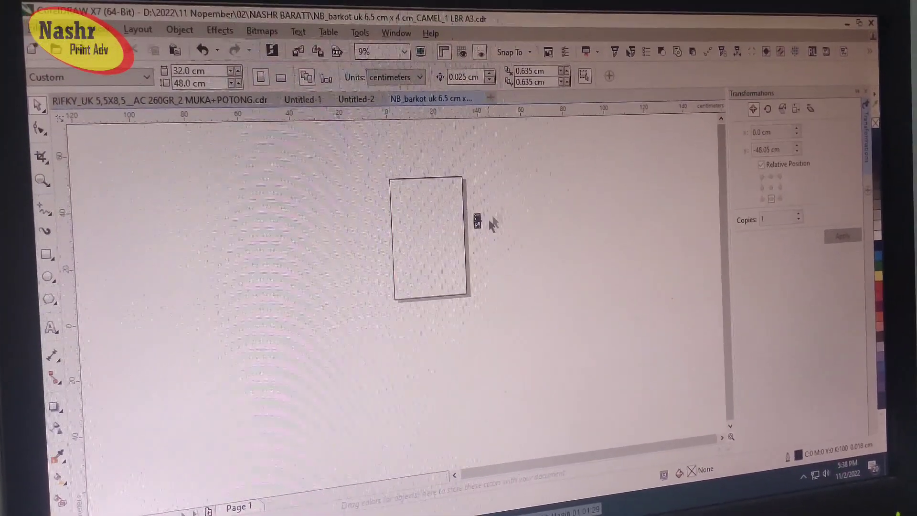
left_click(431, 237)
type("-4.04")
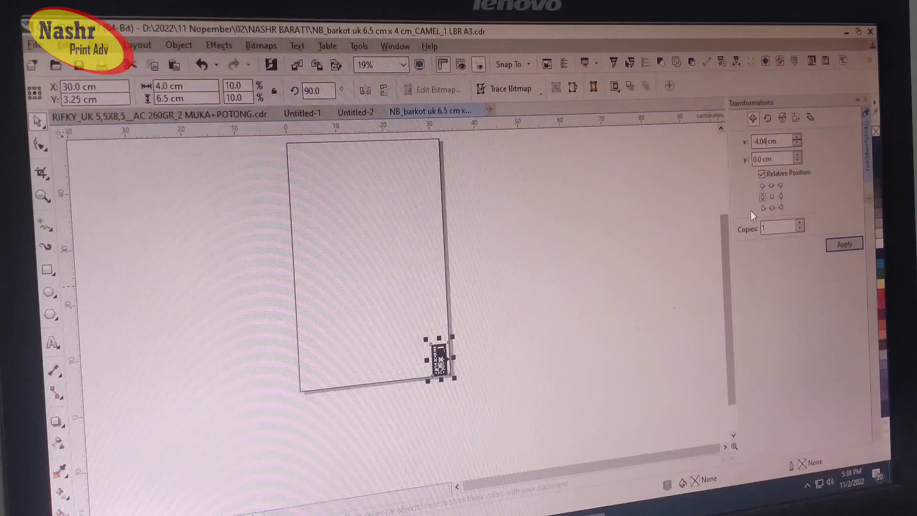
left_click(845, 244)
type("4.03")
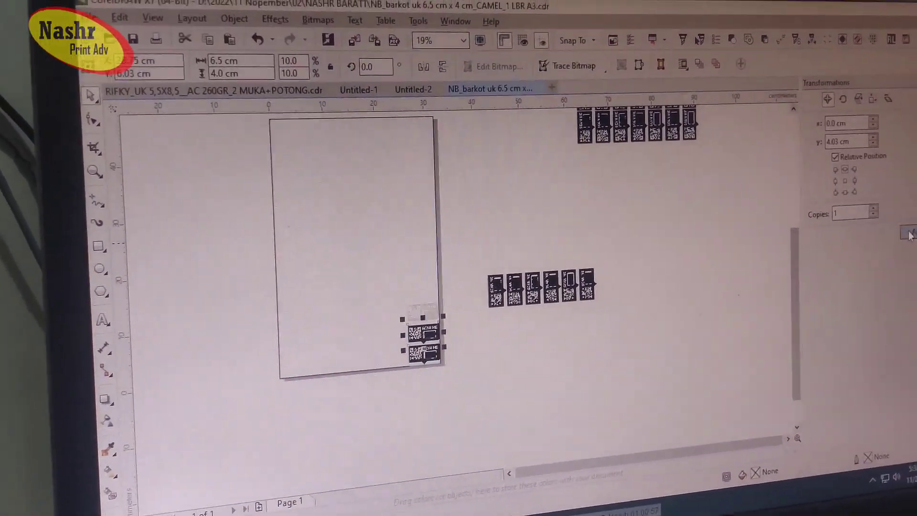
Apply the Transformations offset to repeat another row of sticker copies
left_click(894, 229)
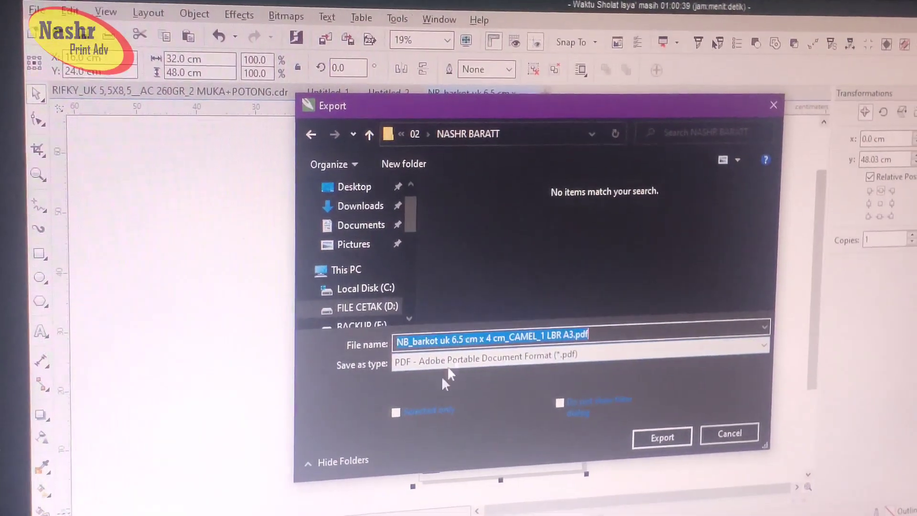
Export the selection as 'CETAK 1 LBR A3 CAMEL' PDF, sized to the selected objects
type("C")
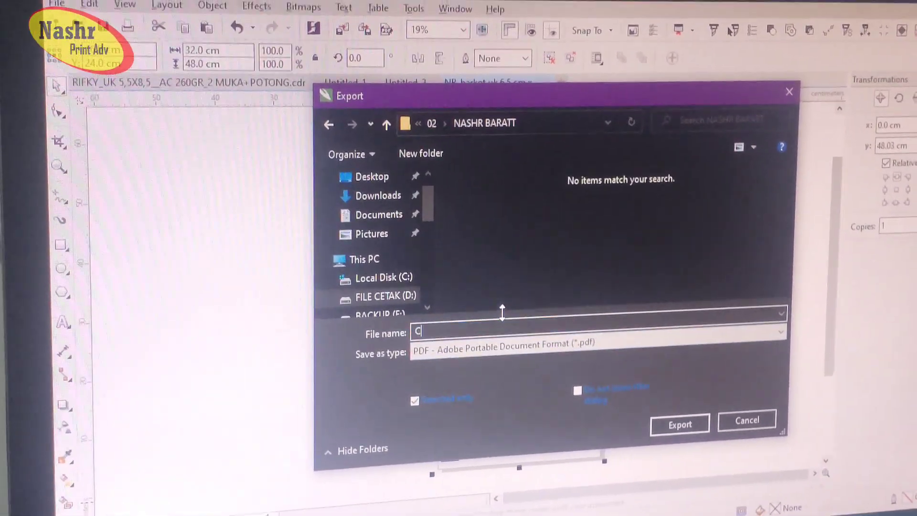
type("ETAK 1 LBR A3 CAMEL")
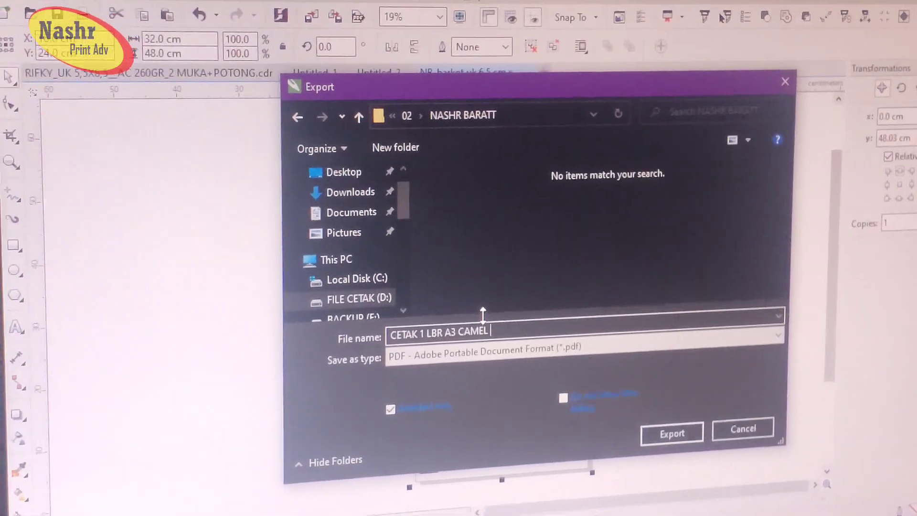
left_click(672, 433)
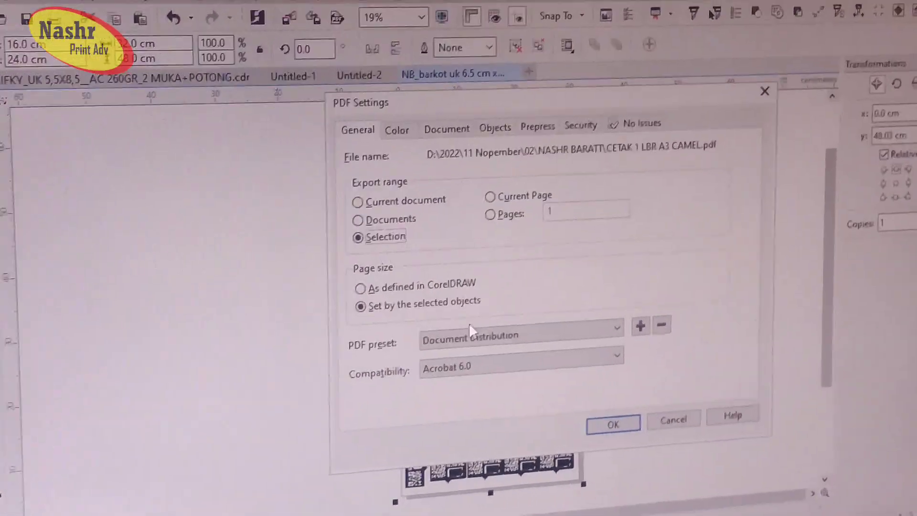
left_click(612, 422)
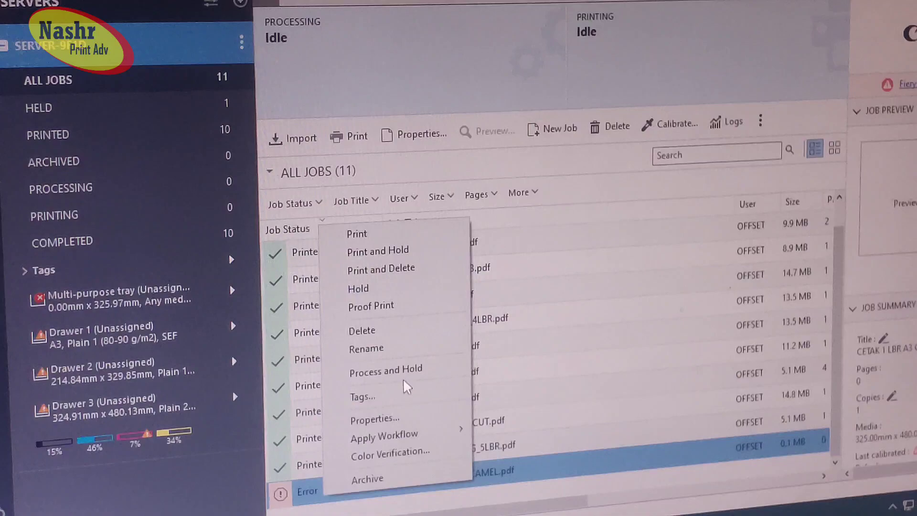
Process and hold the CETAK 1 LBR A3 CAMEL.pdf job in the Fiery queue
left_click(386, 369)
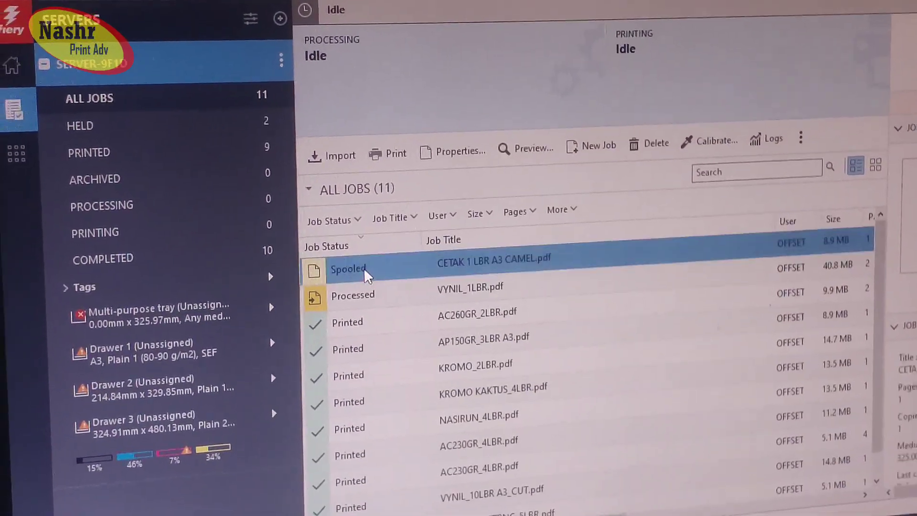
right_click(493, 259)
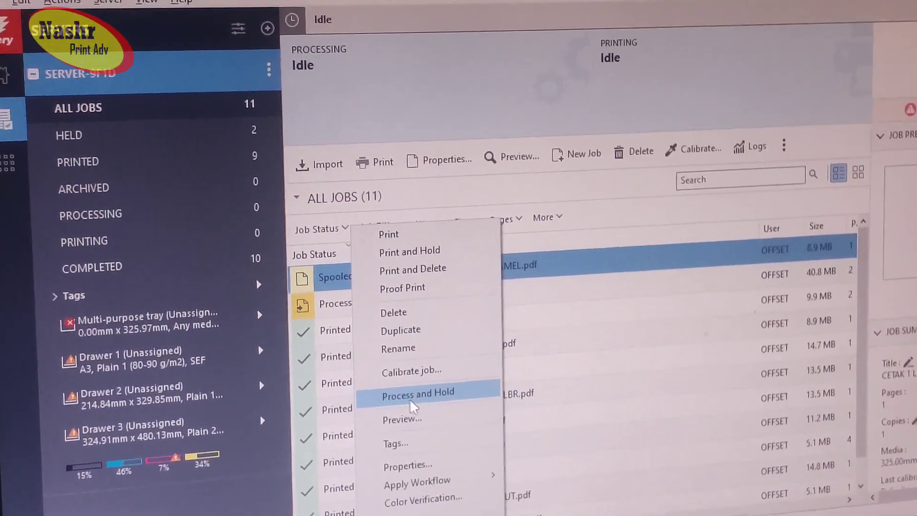
left_click(417, 391)
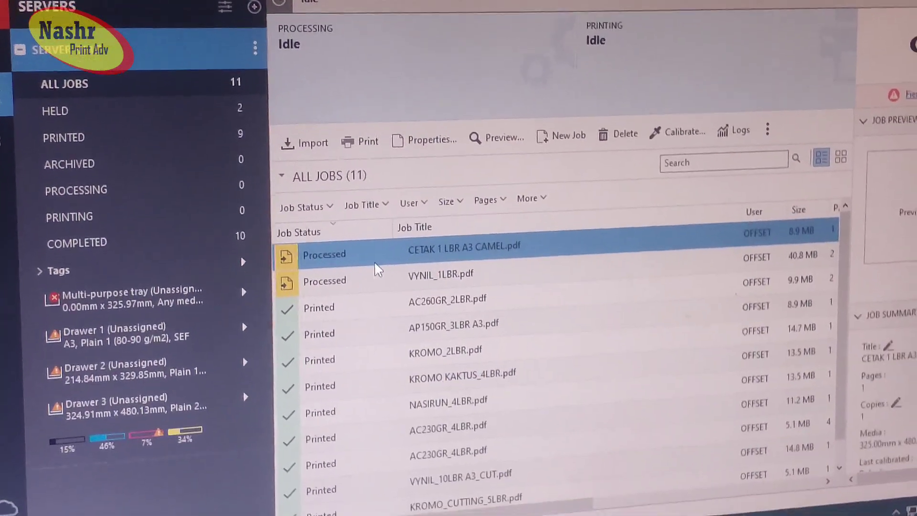
left_click(424, 140)
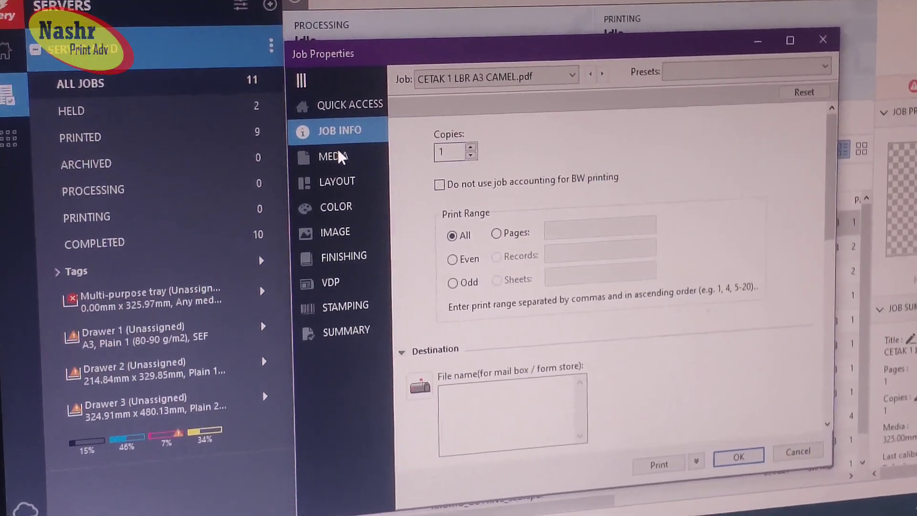
Set custom 325 × 480 mm media for the job and send it to print
left_click(332, 156)
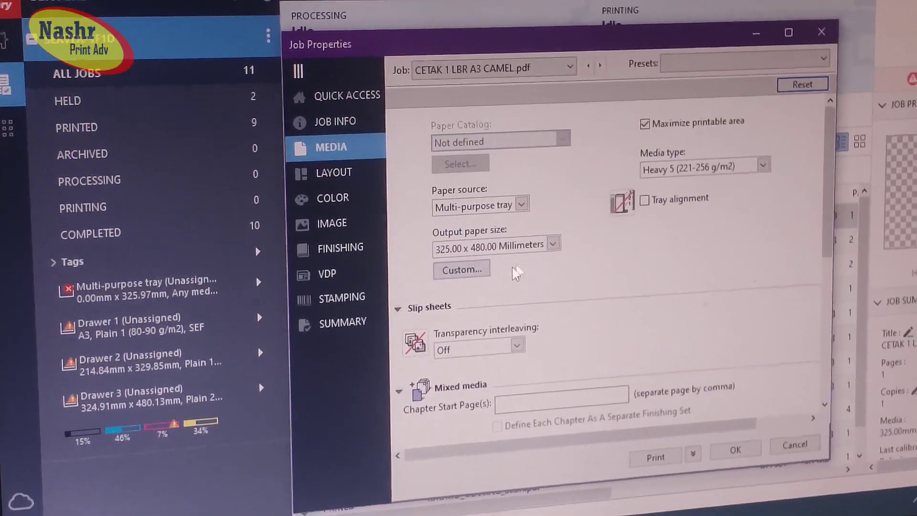
left_click(460, 269)
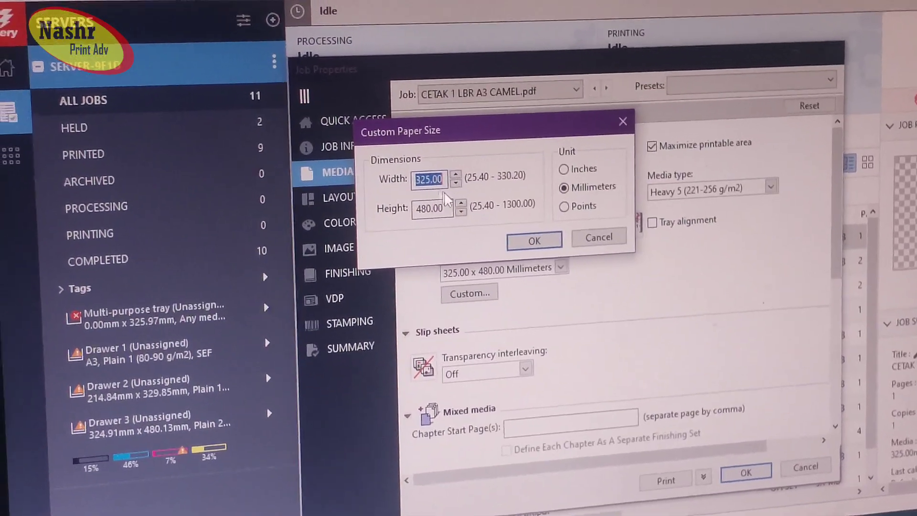
left_click(533, 240)
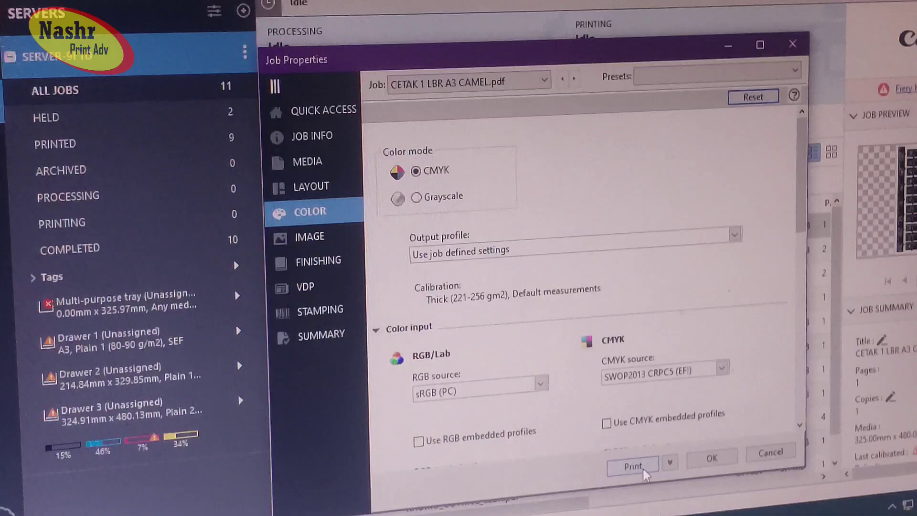
left_click(632, 466)
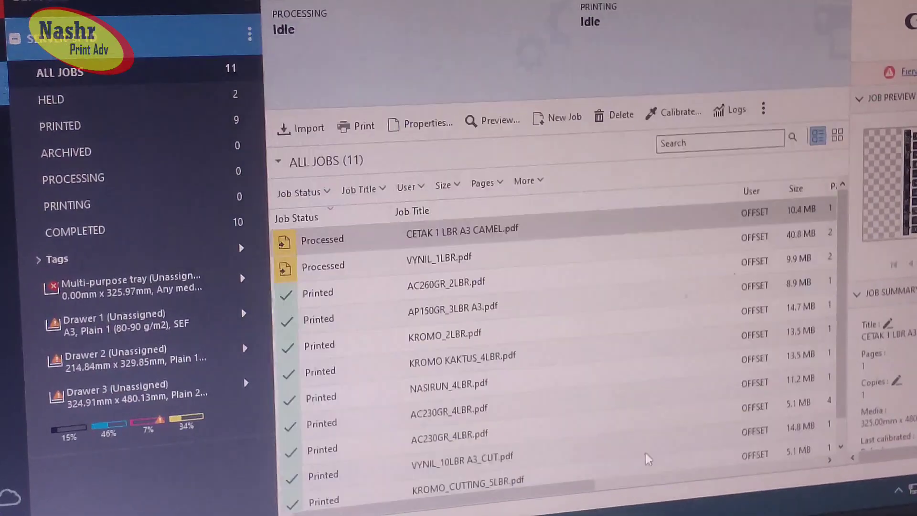
left_click(462, 230)
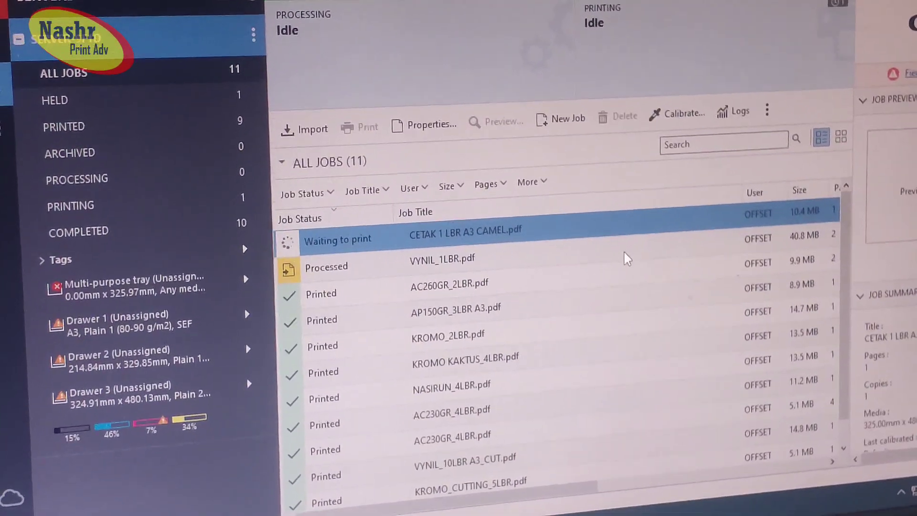